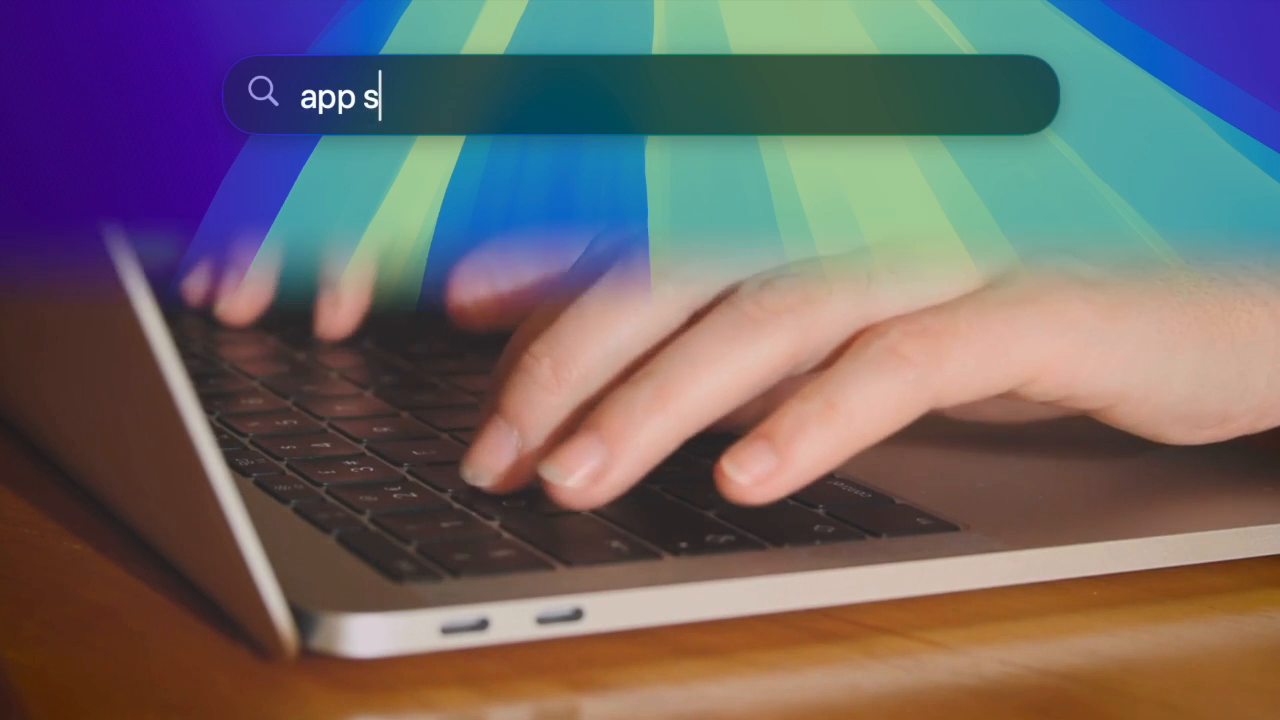
Launch App Store from Spotlight and view the Updates page showing all apps up to date.
text(tore.app)
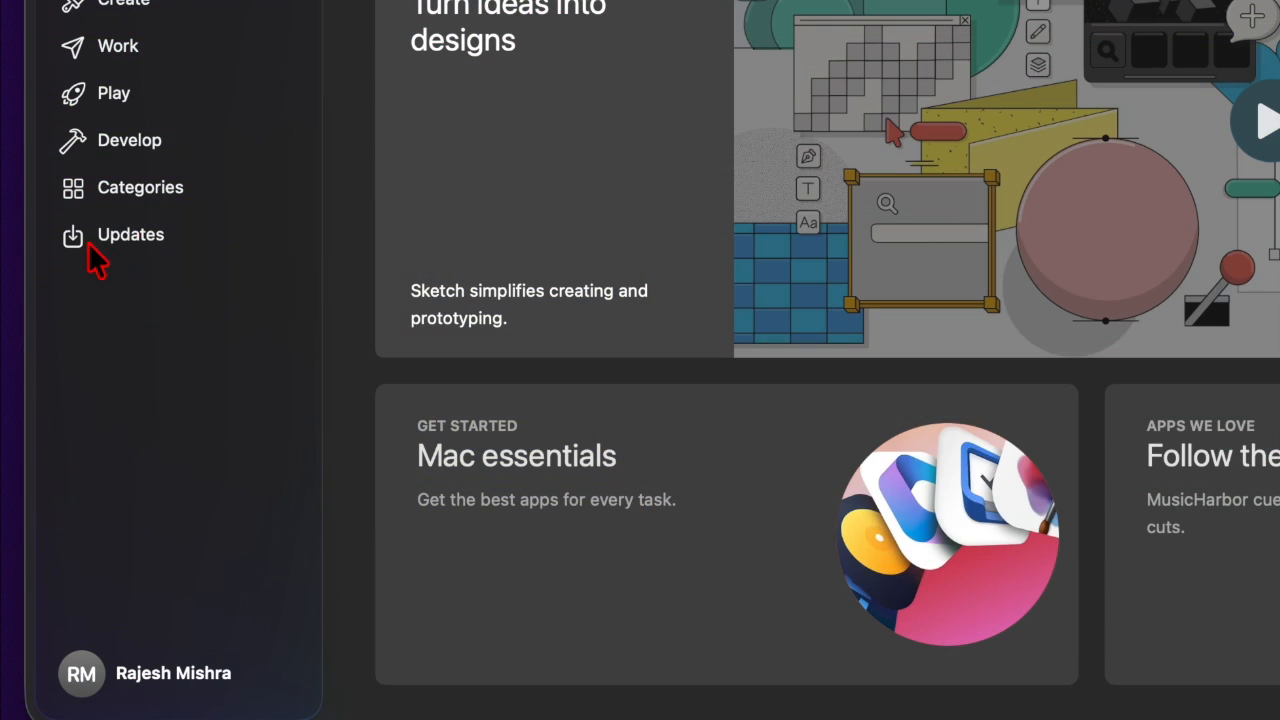
click(130, 234)
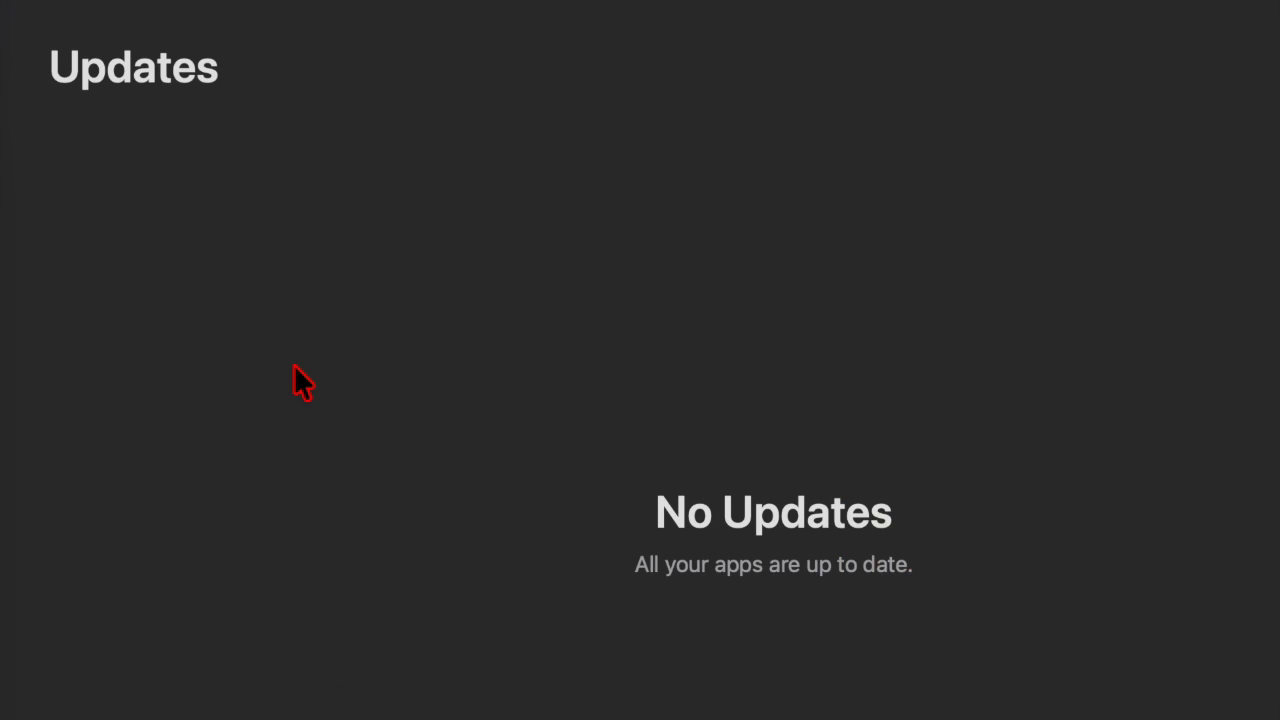
click(976, 20)
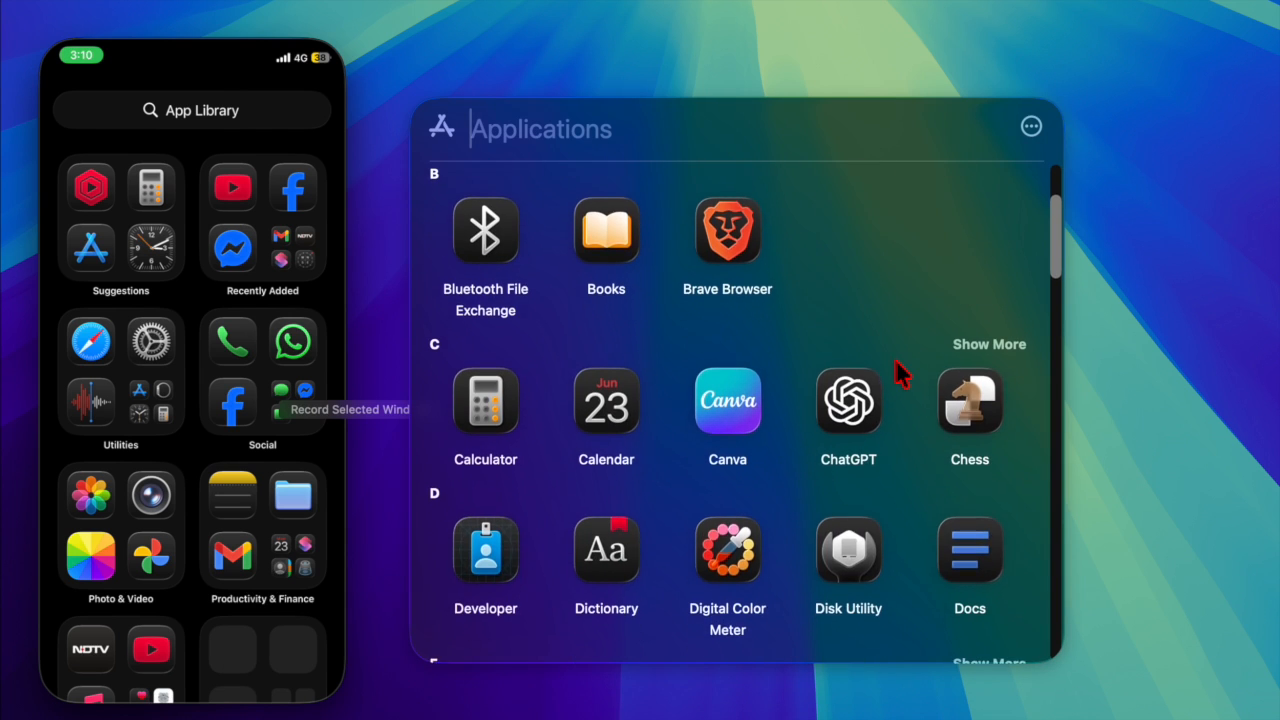
scroll(down, 3)
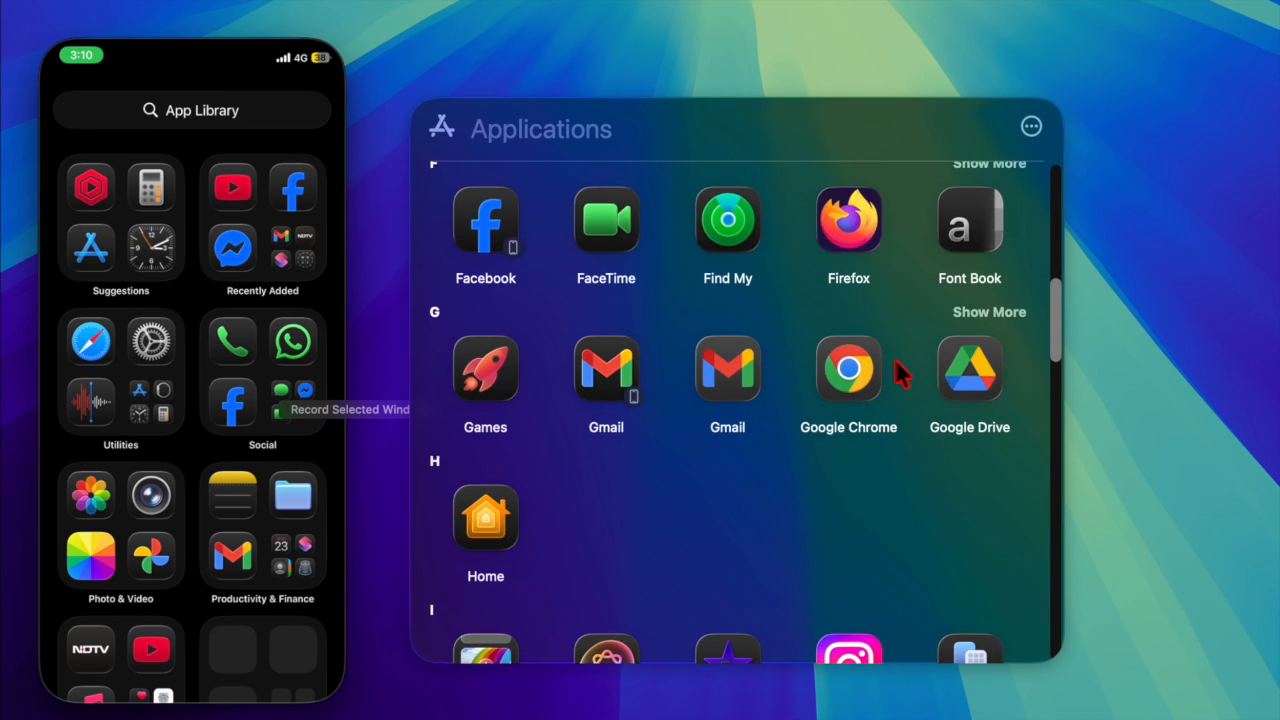
scroll(down, 3)
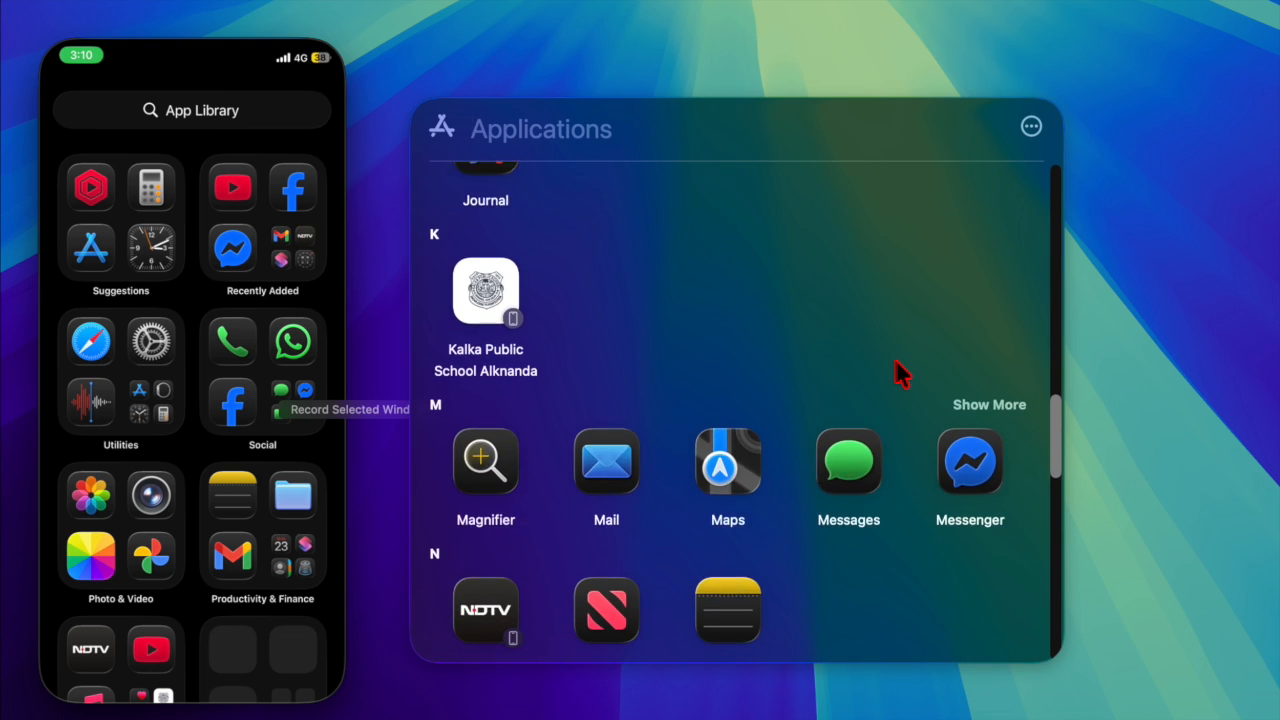
scroll(down, 3)
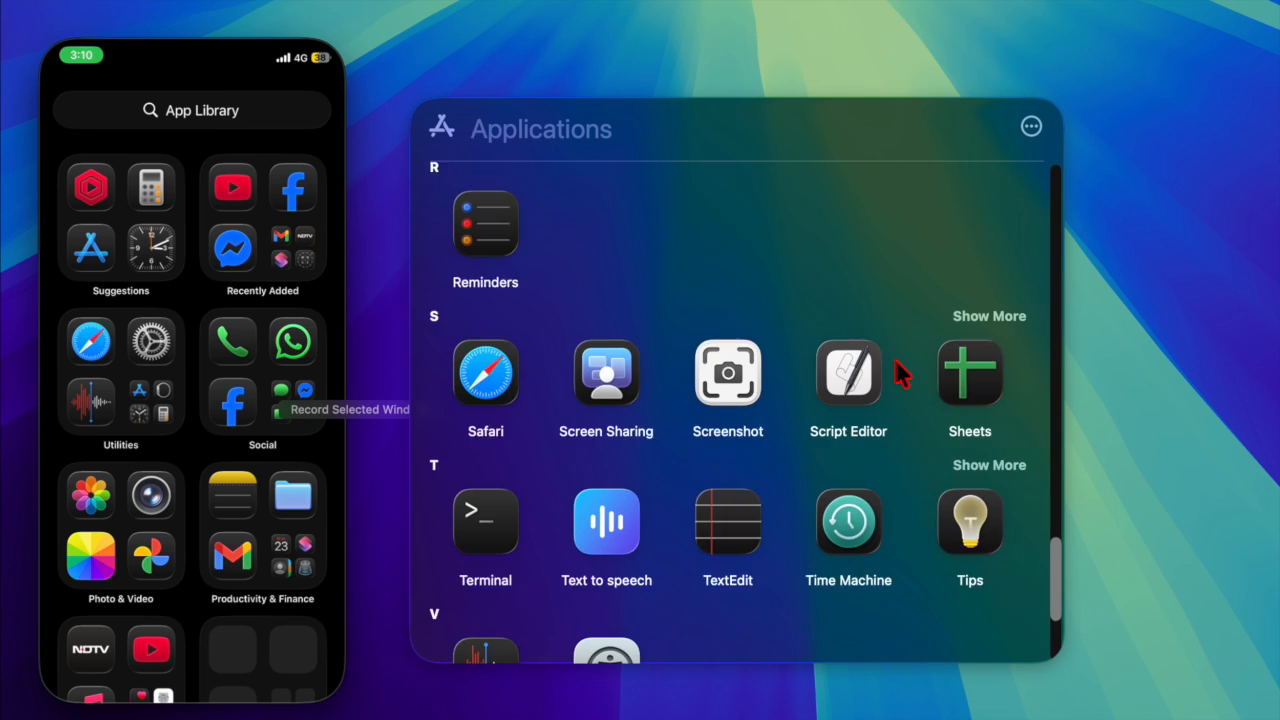
click(1030, 126)
text(act)
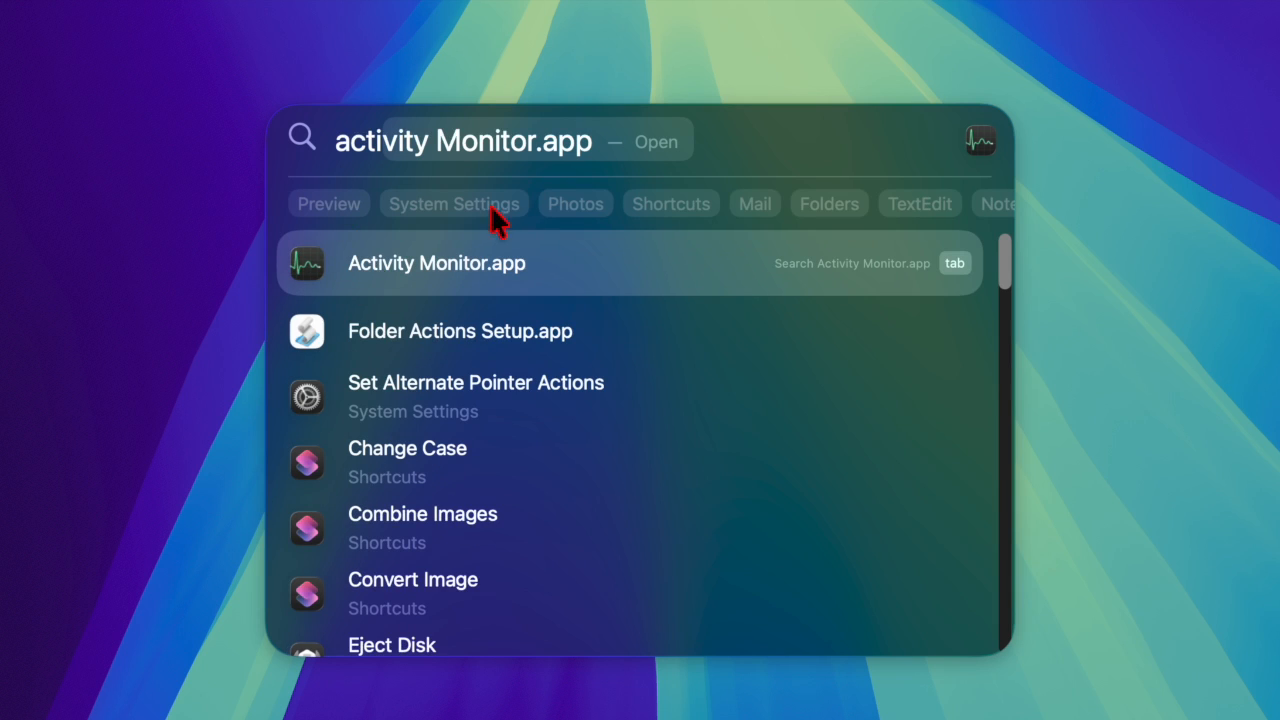
Launch Activity Monitor and review the process list sorted by % CPU.
click(436, 264)
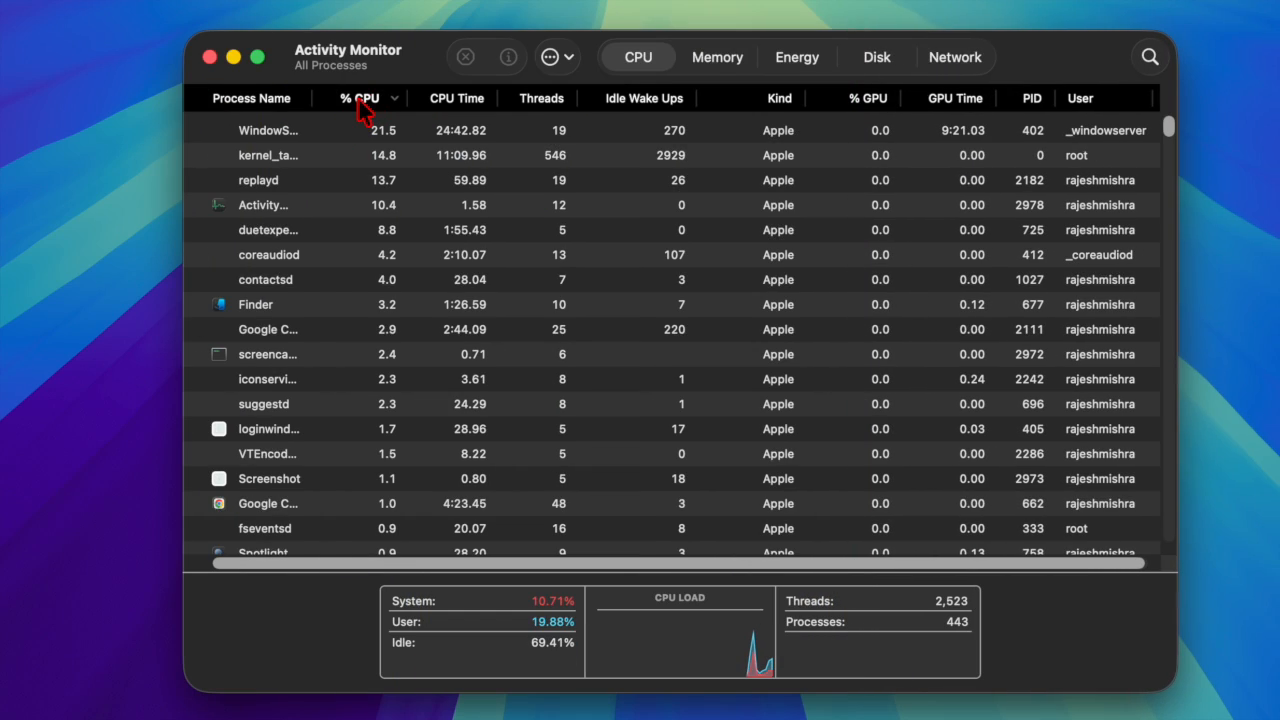
click(360, 98)
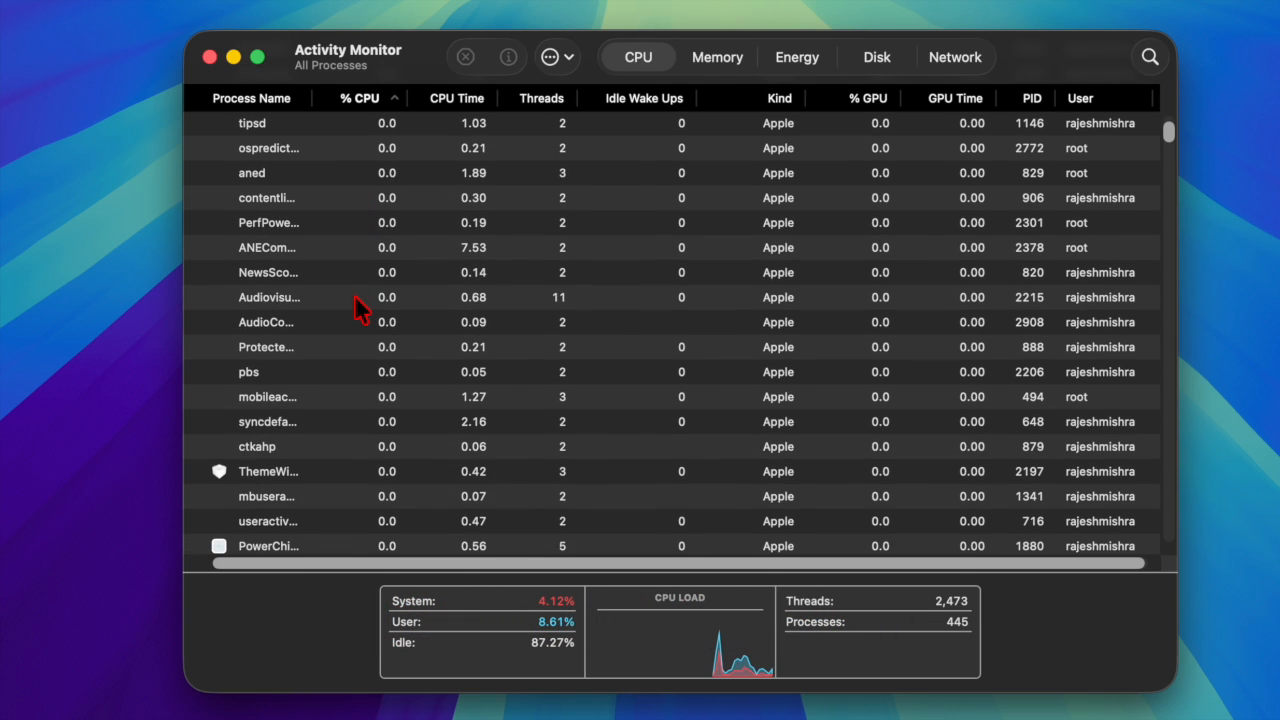
scroll(down, 3)
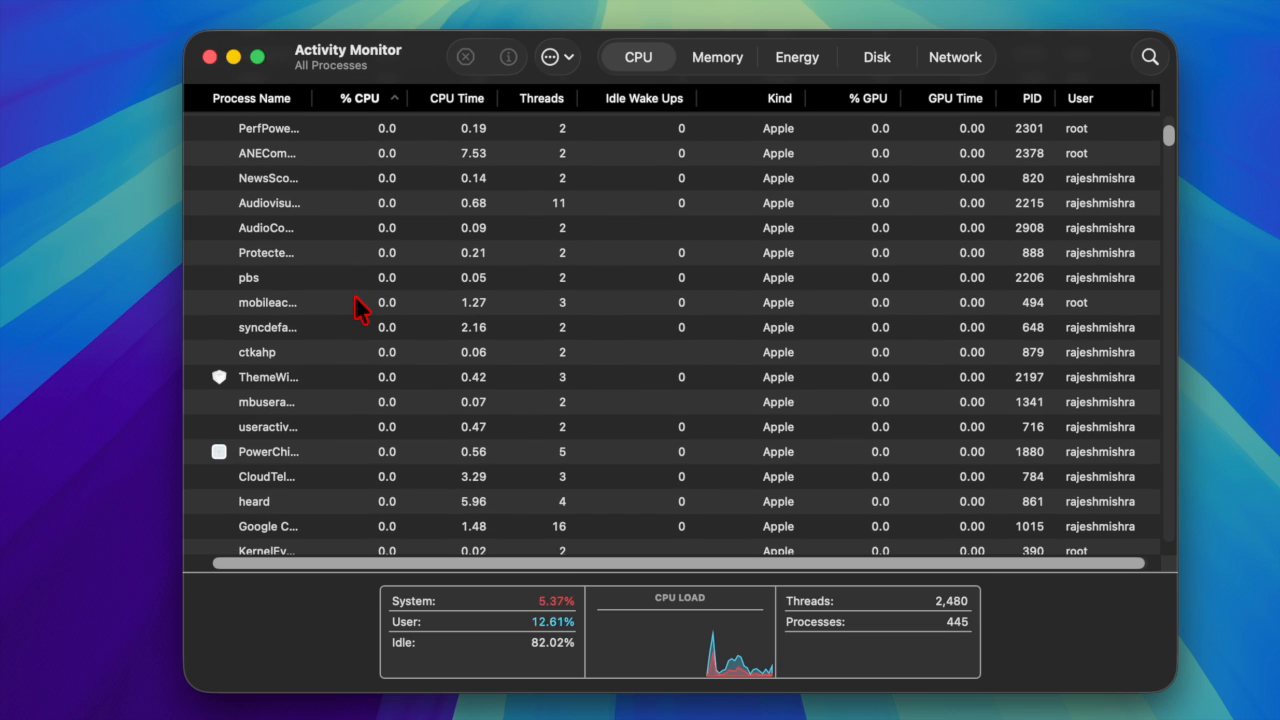
scroll(down, 3)
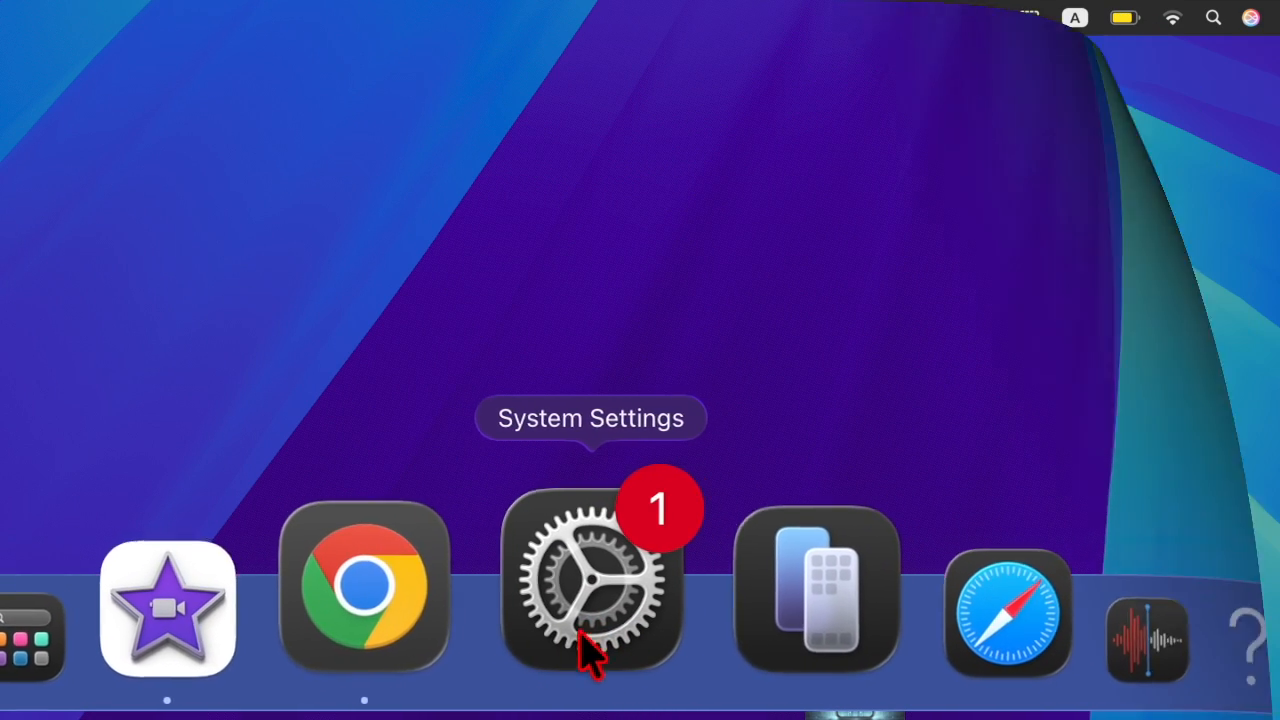
Enable Reduce motion under Accessibility > Motion and return to the Accessibility page.
click(590, 584)
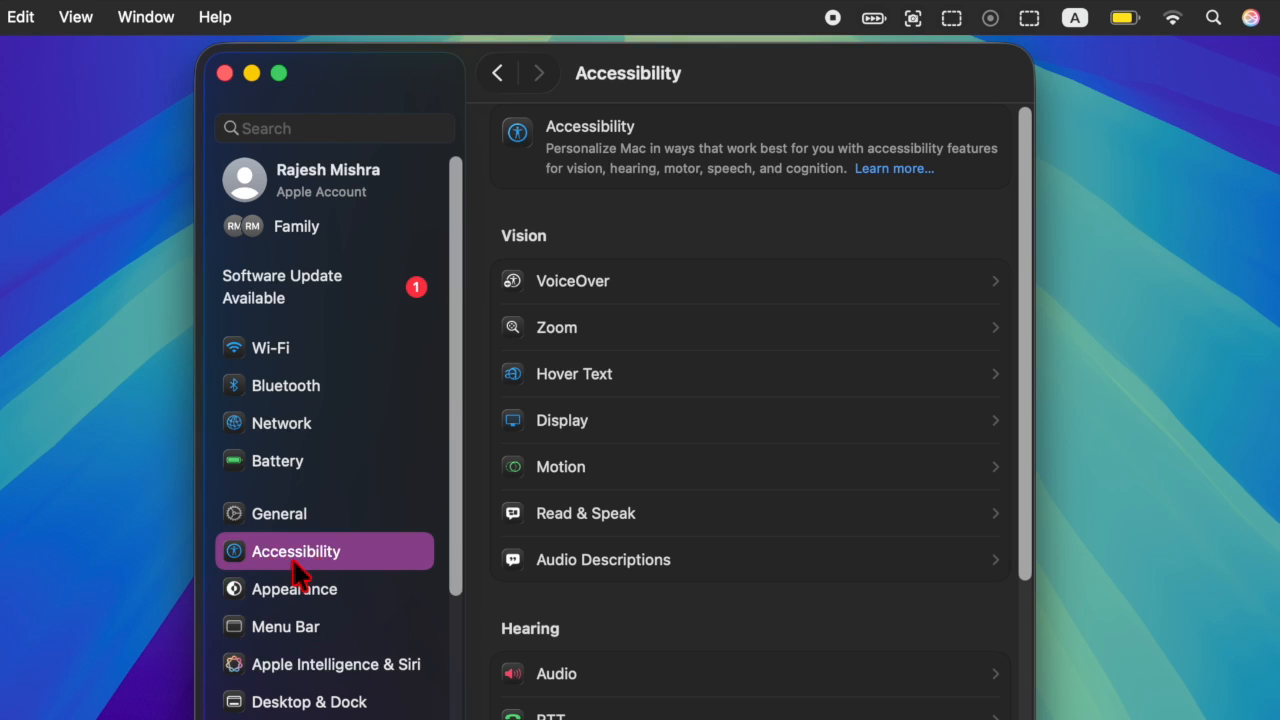
mouse_move(556, 482)
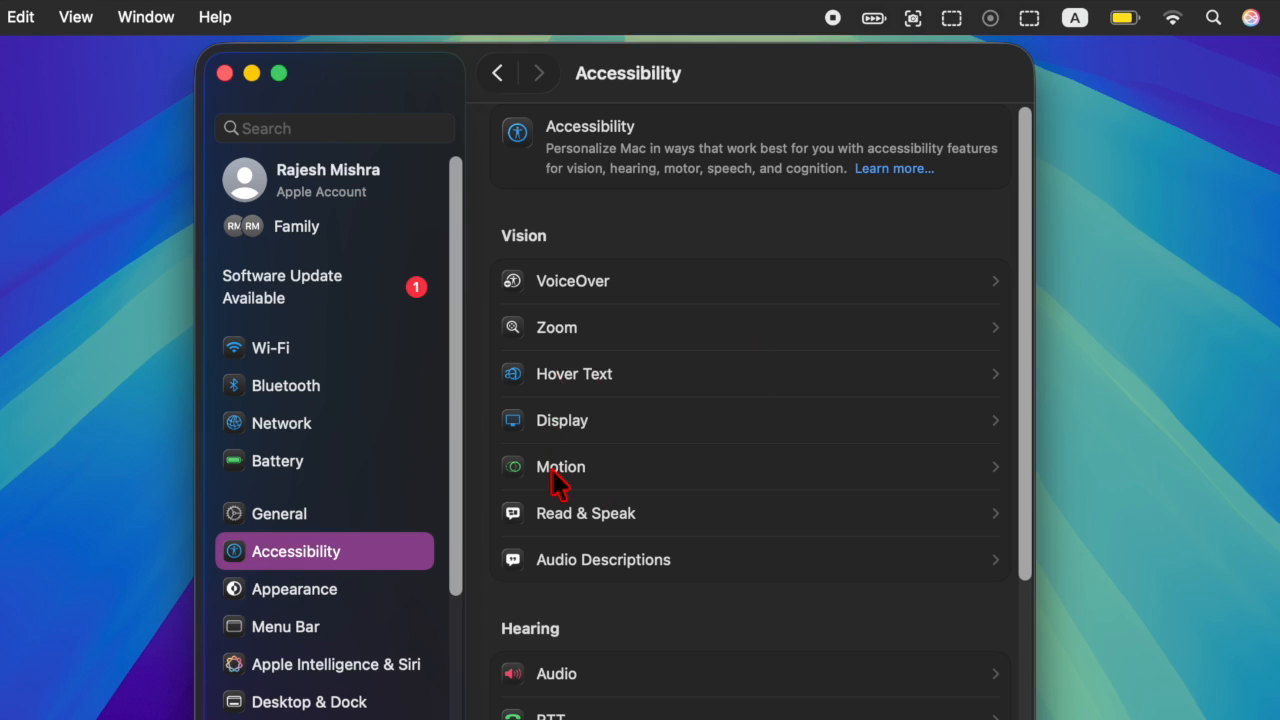
click(560, 468)
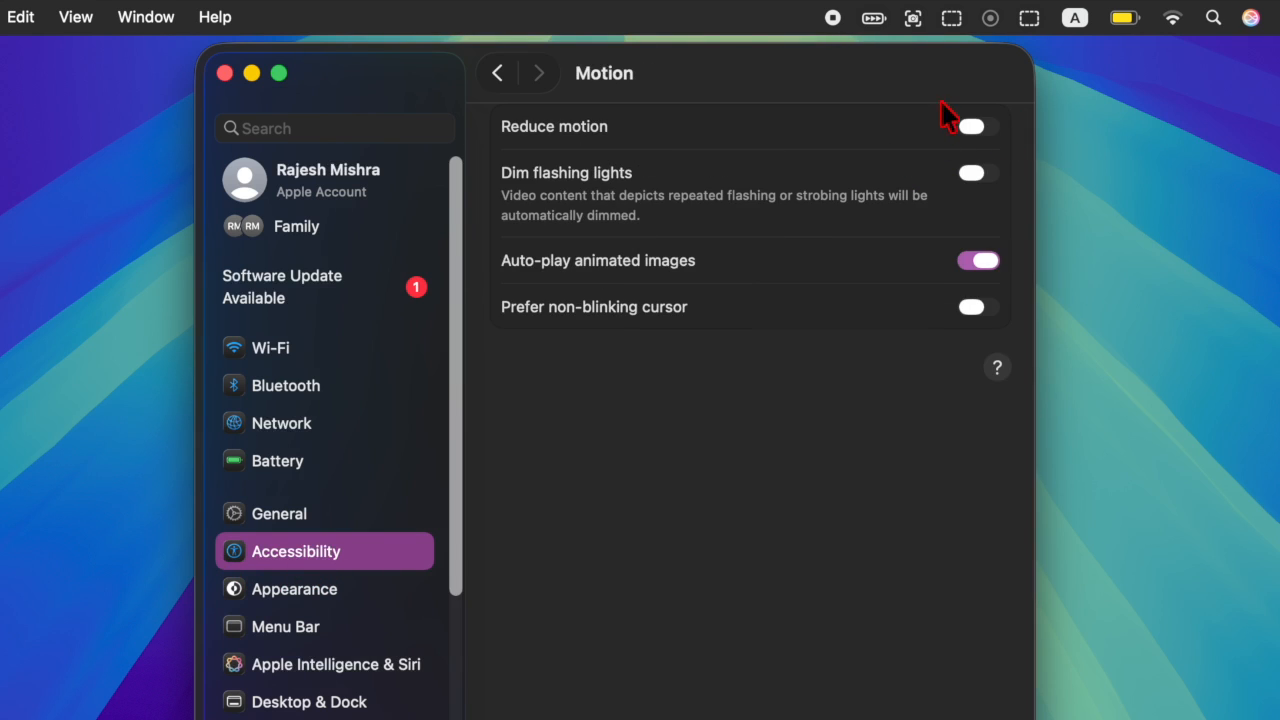
click(968, 126)
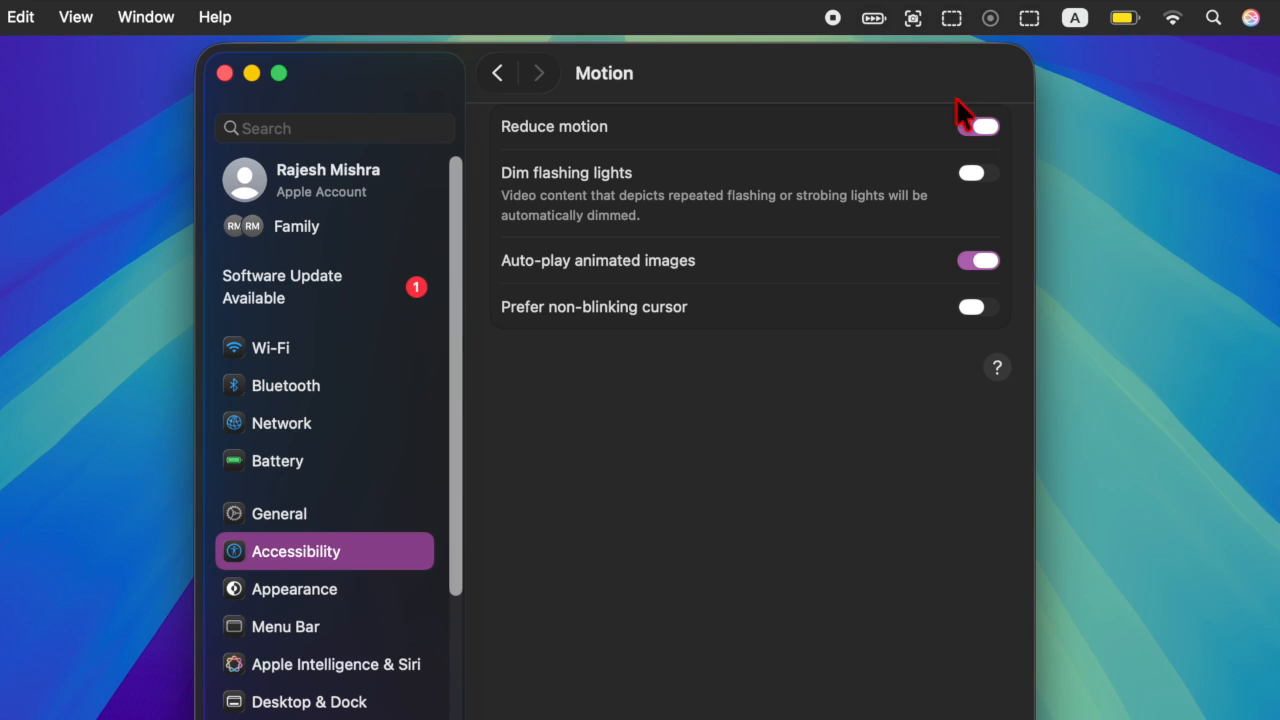
click(976, 126)
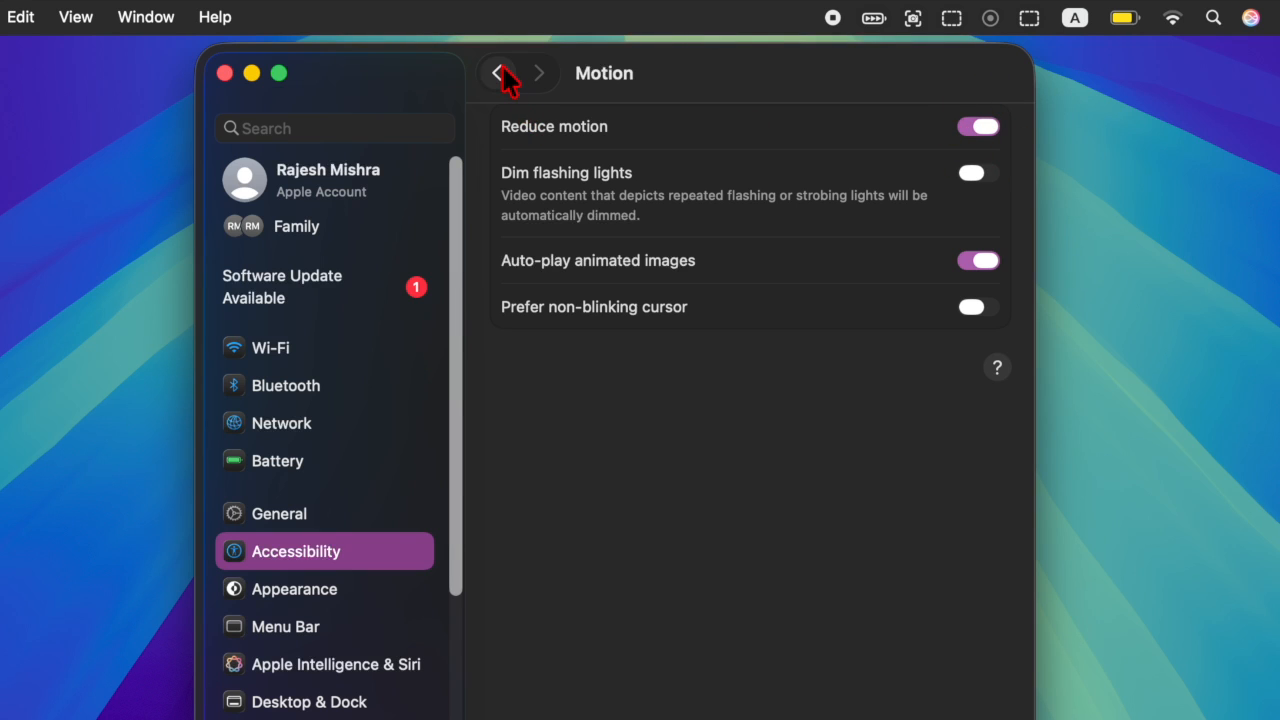
click(496, 72)
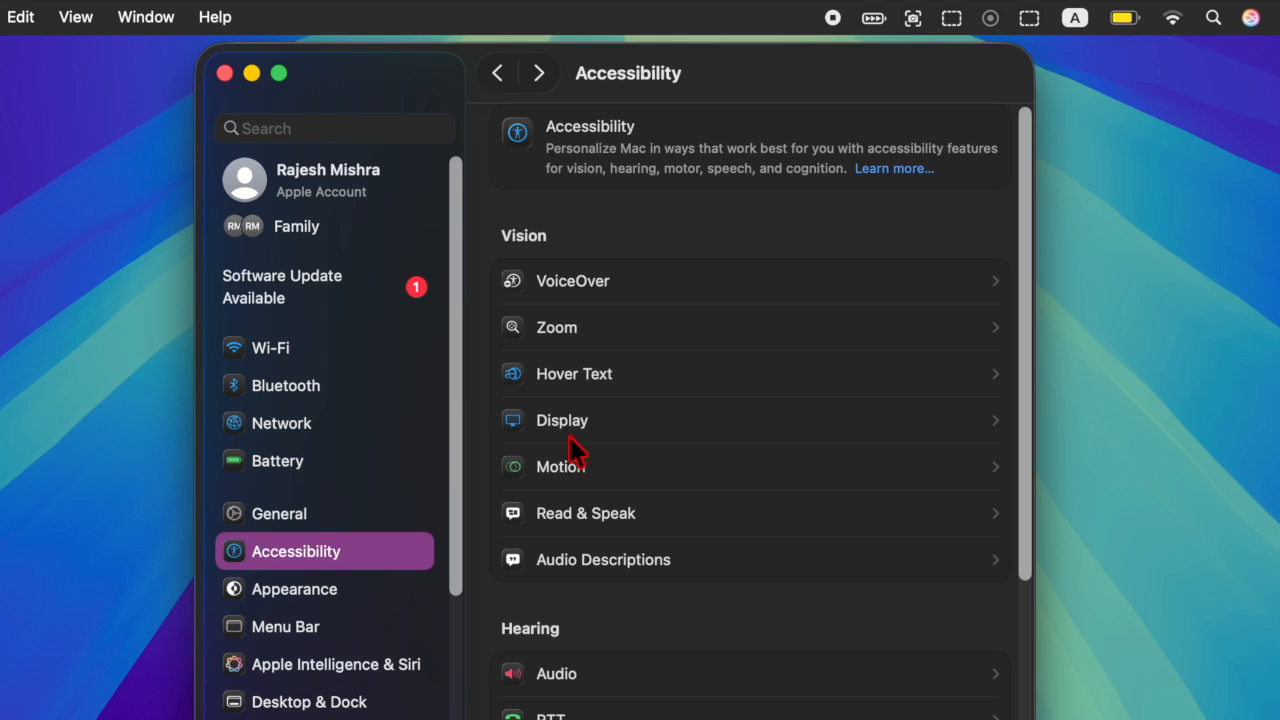
Enable Reduce transparency under Accessibility > Display.
click(976, 266)
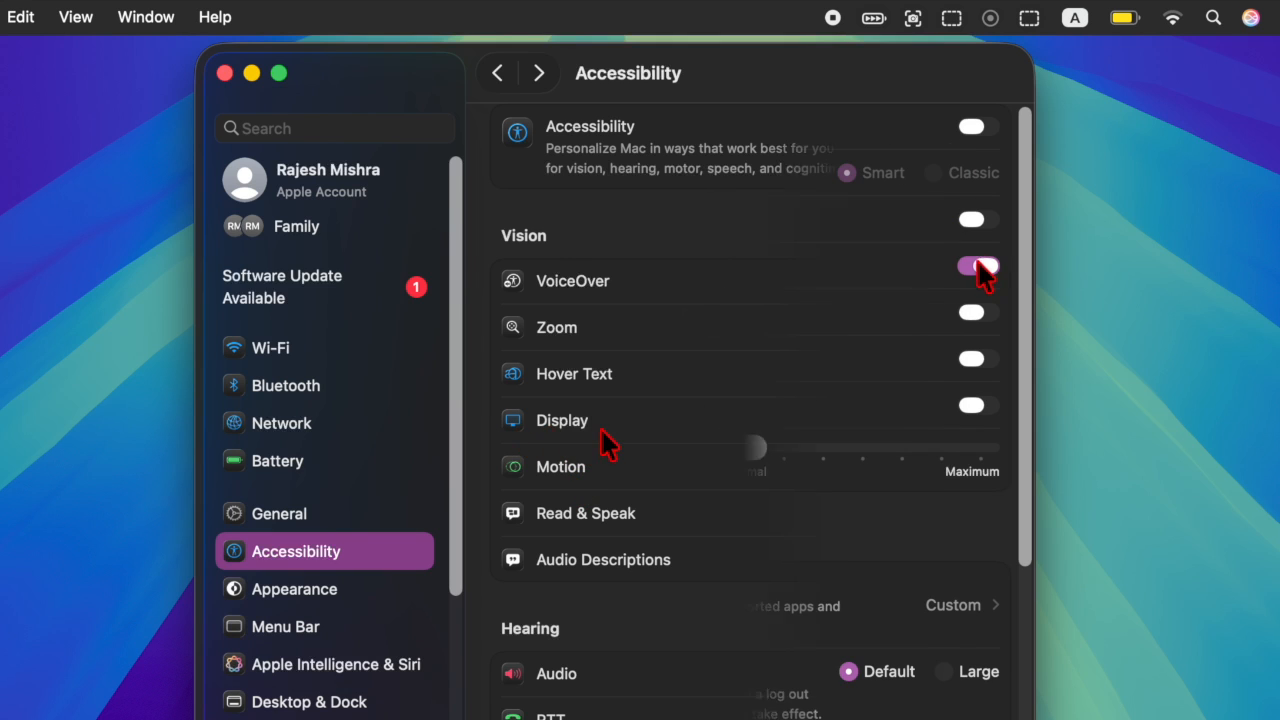
click(560, 420)
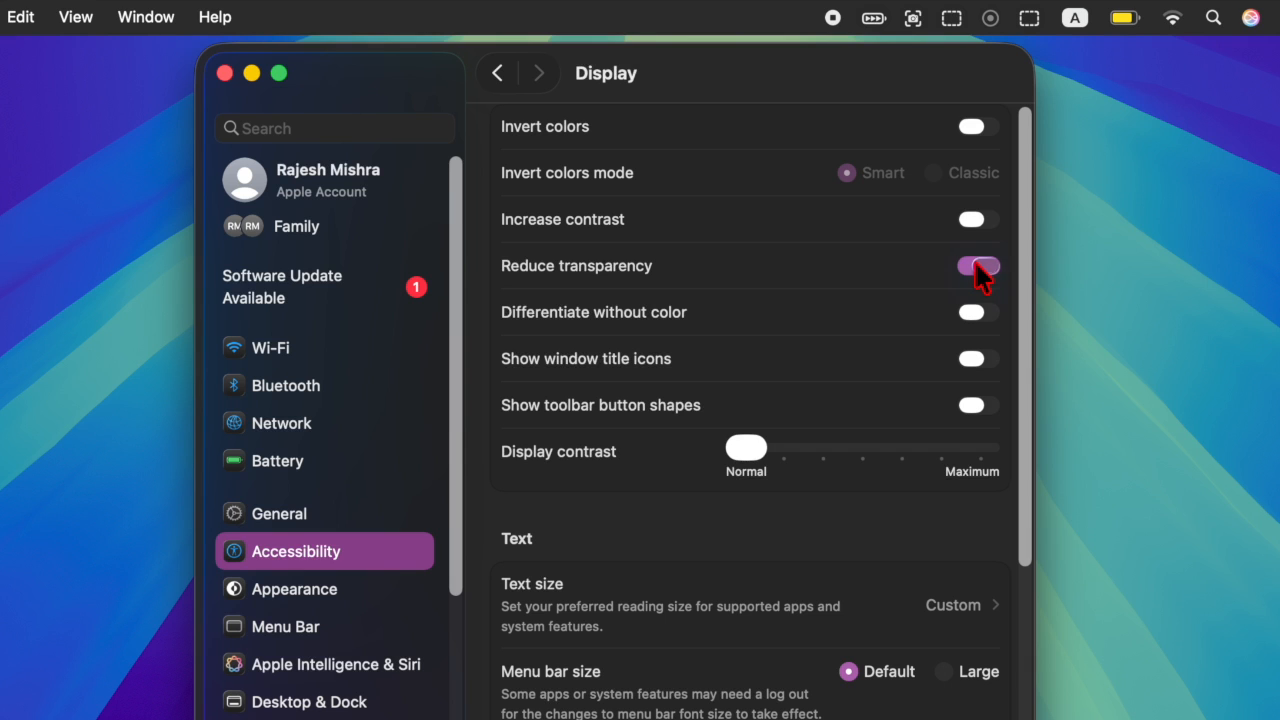
click(976, 266)
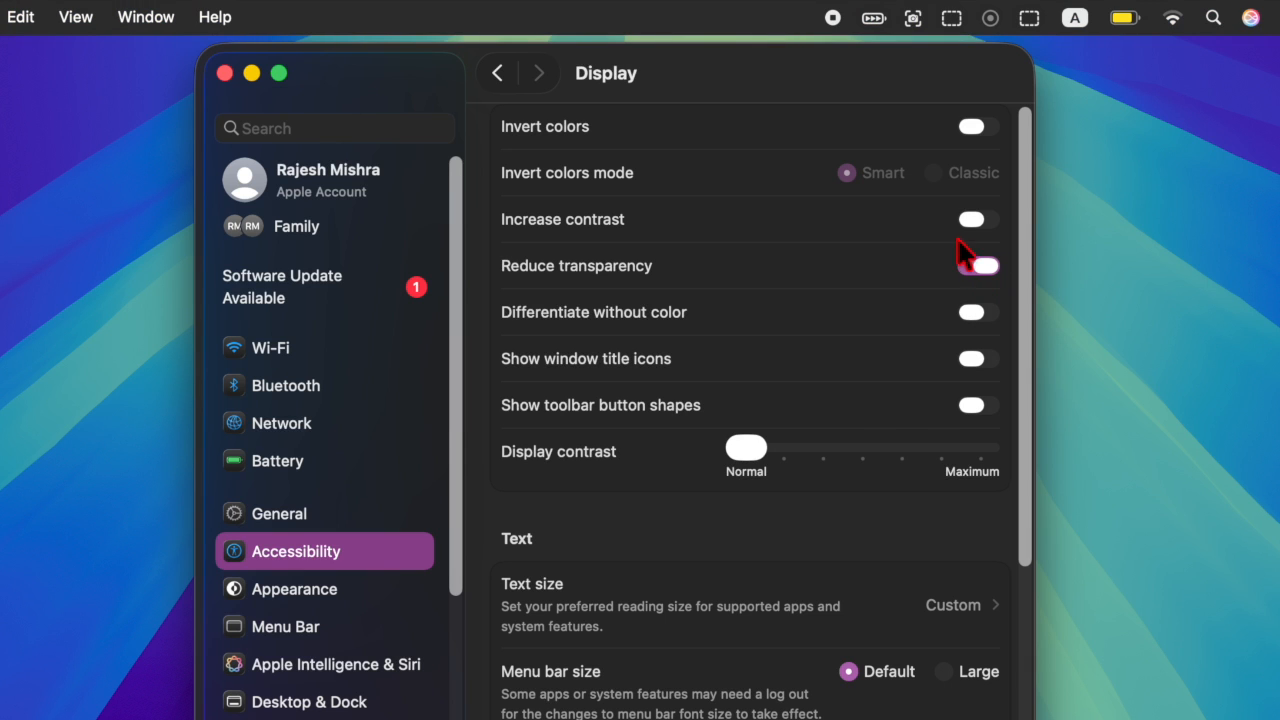